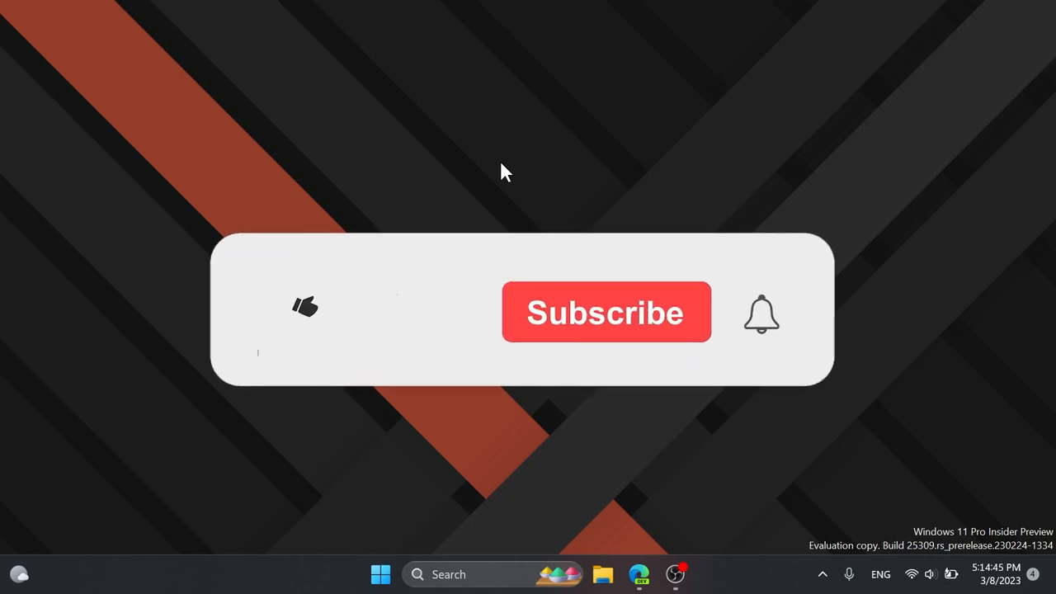
Step: Open Edge and bring up the ViVeTool v0.3.2 GitHub release assets
left_click(303, 307)
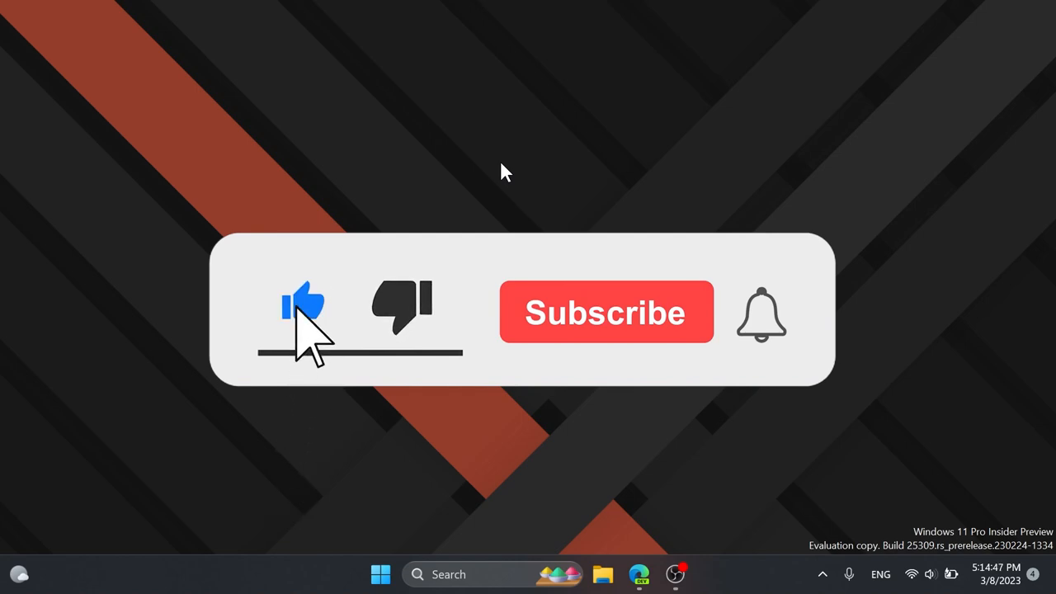
left_click(606, 312)
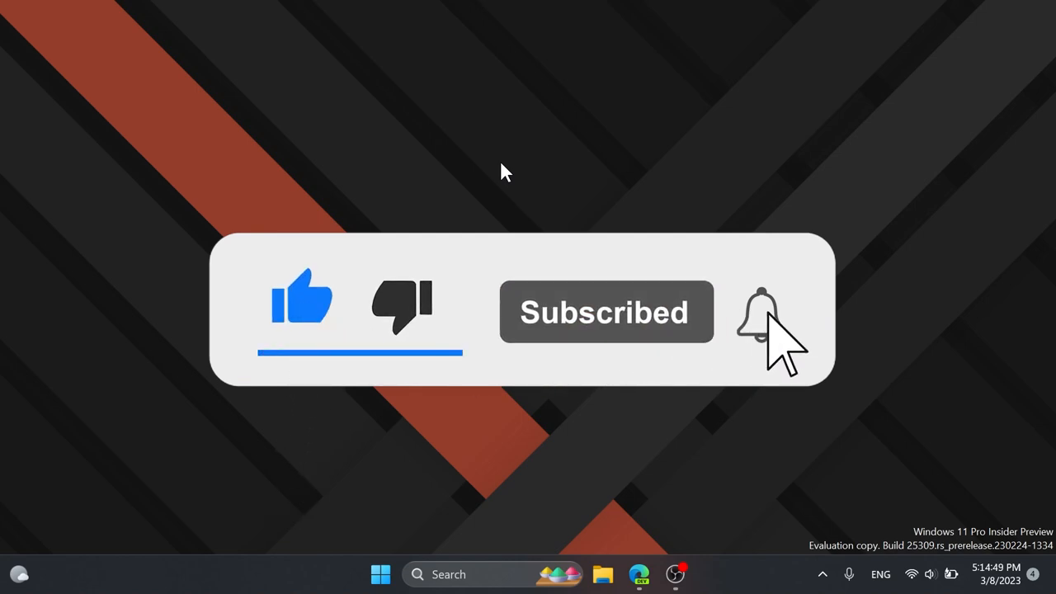
left_click(761, 312)
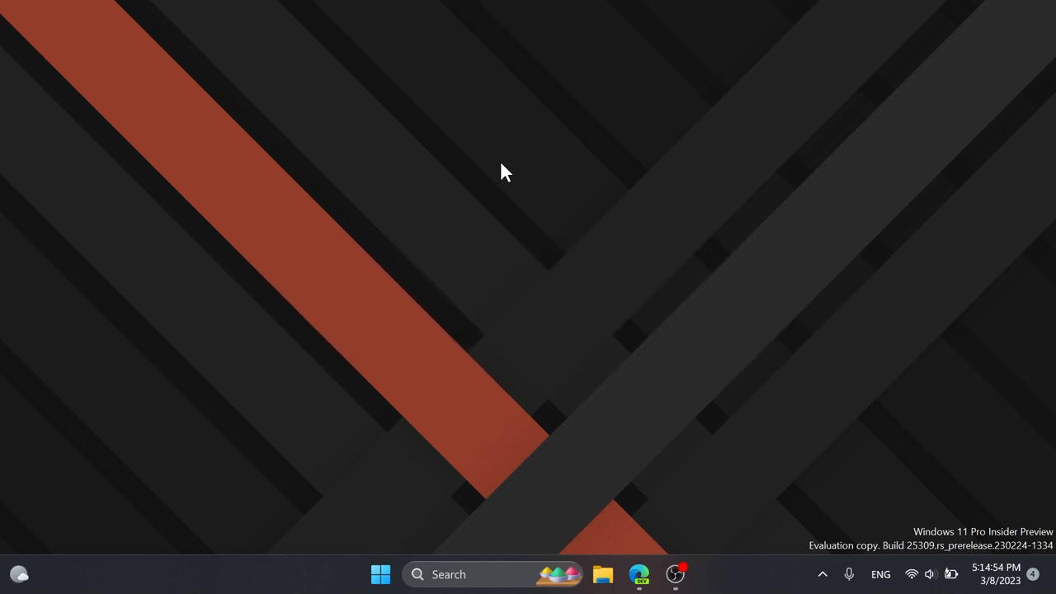
left_click(639, 575)
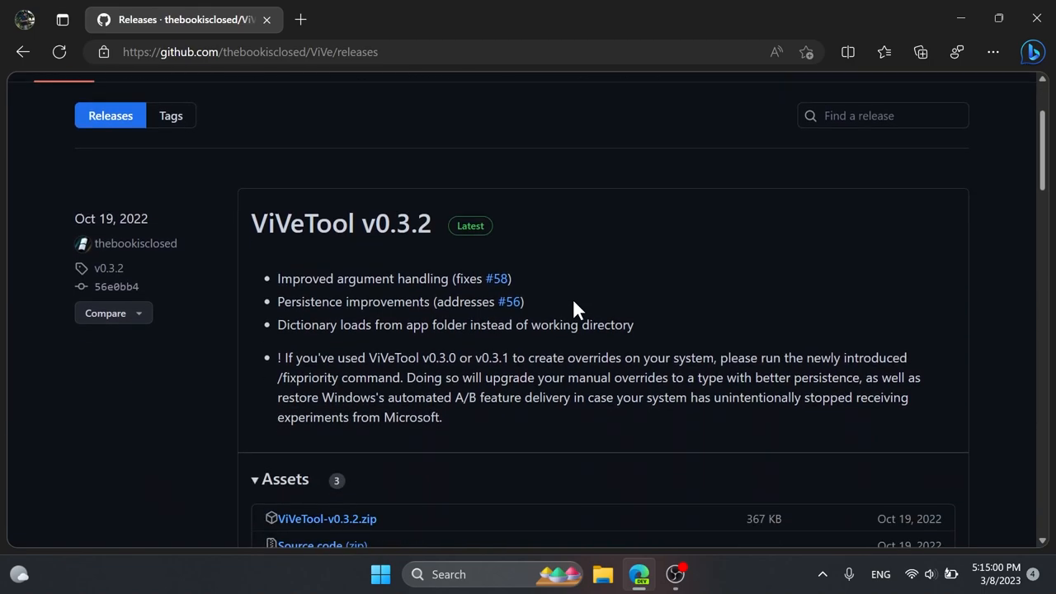
scroll("down", 3)
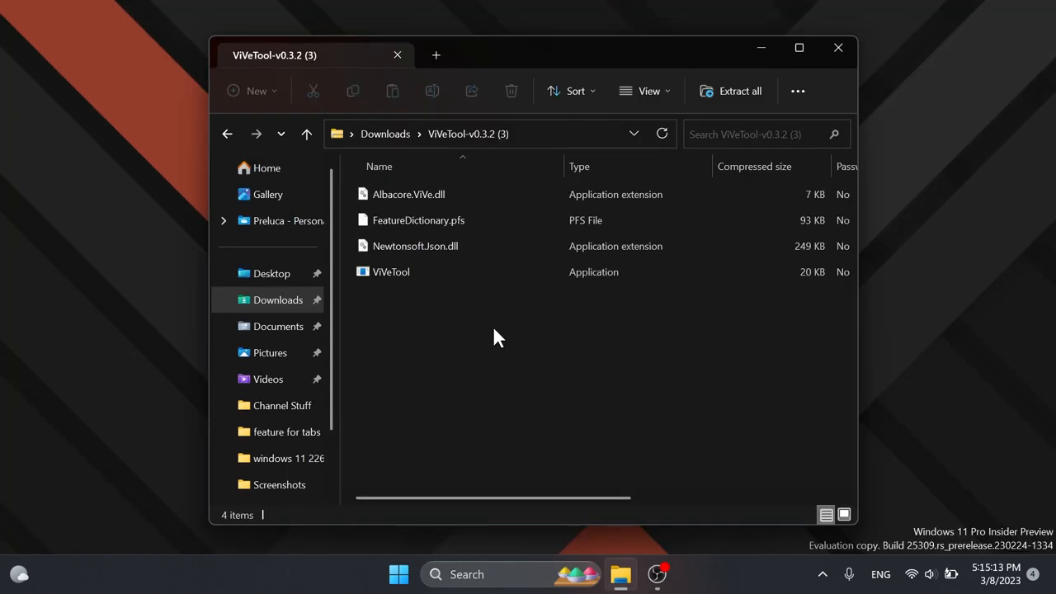
mouse_move(739, 91)
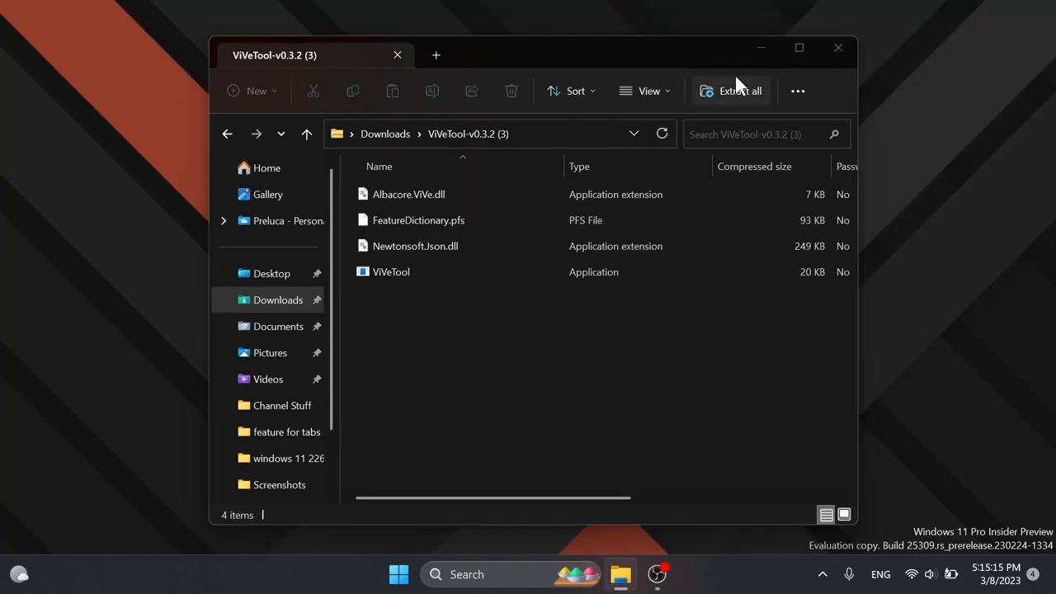
Step: Extract the ViVeTool zip into C:\Windows\System32 with admin permission, then close the window
left_click(730, 91)
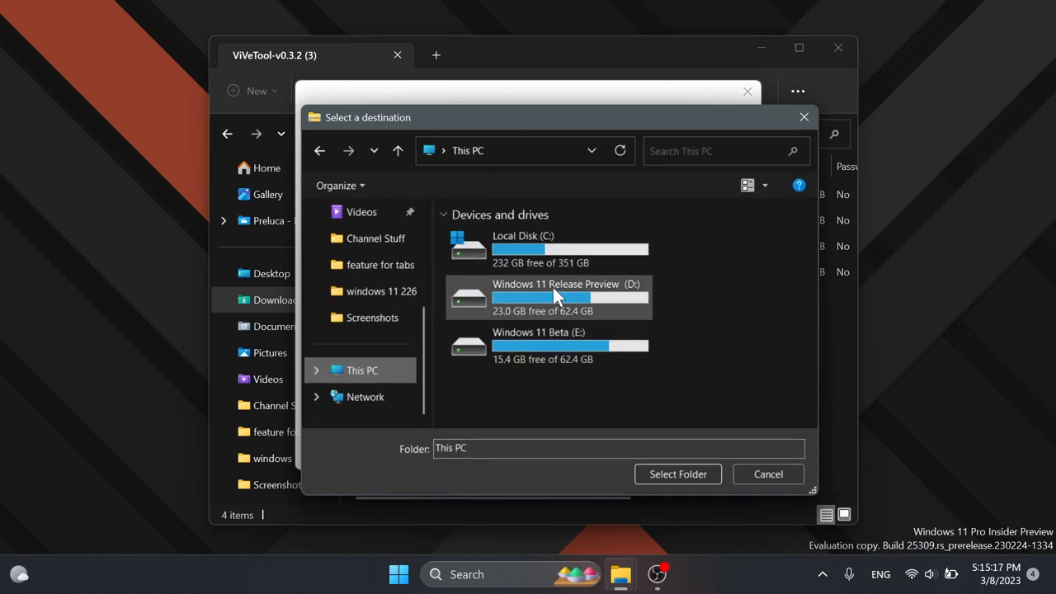
double_click(524, 248)
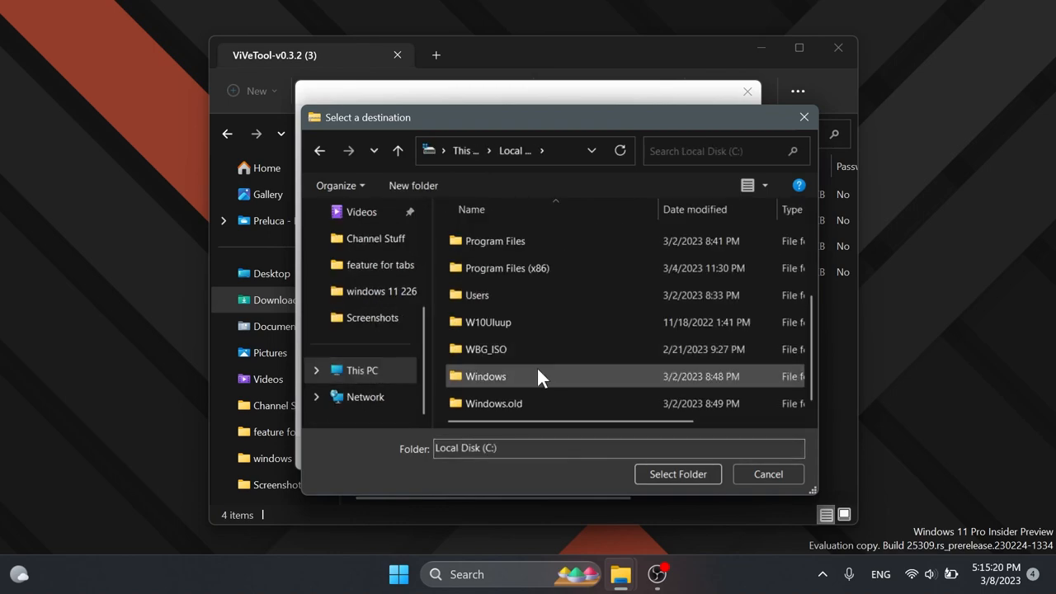
double_click(486, 376)
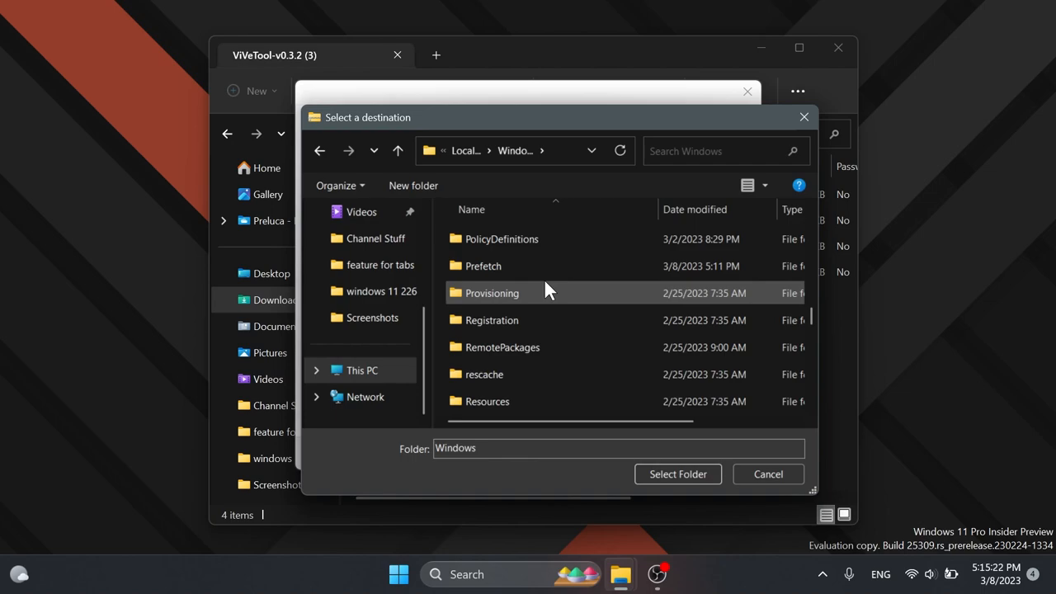
scroll("down", 3)
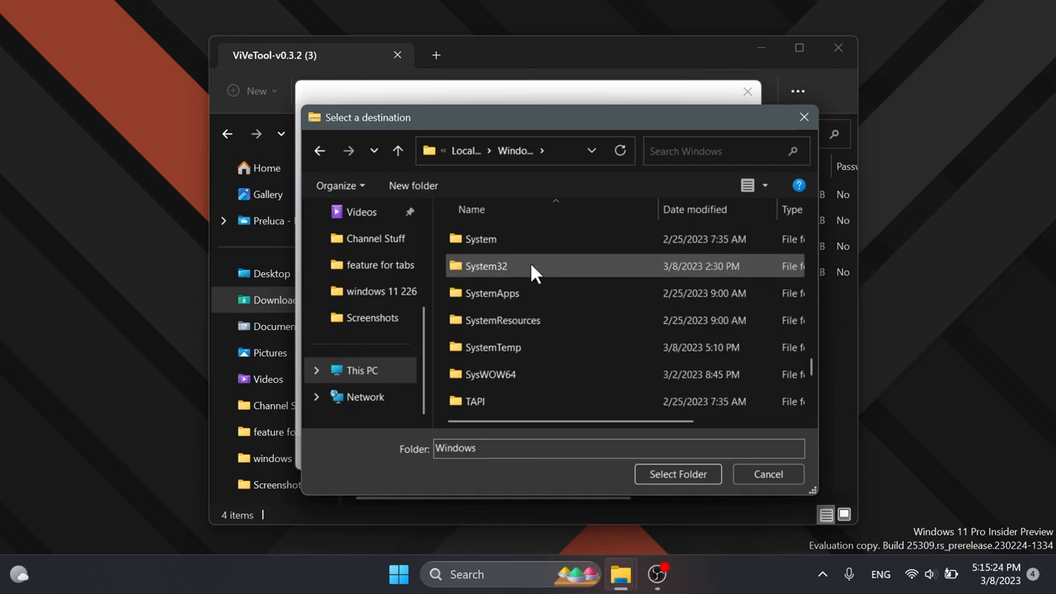
left_click(677, 474)
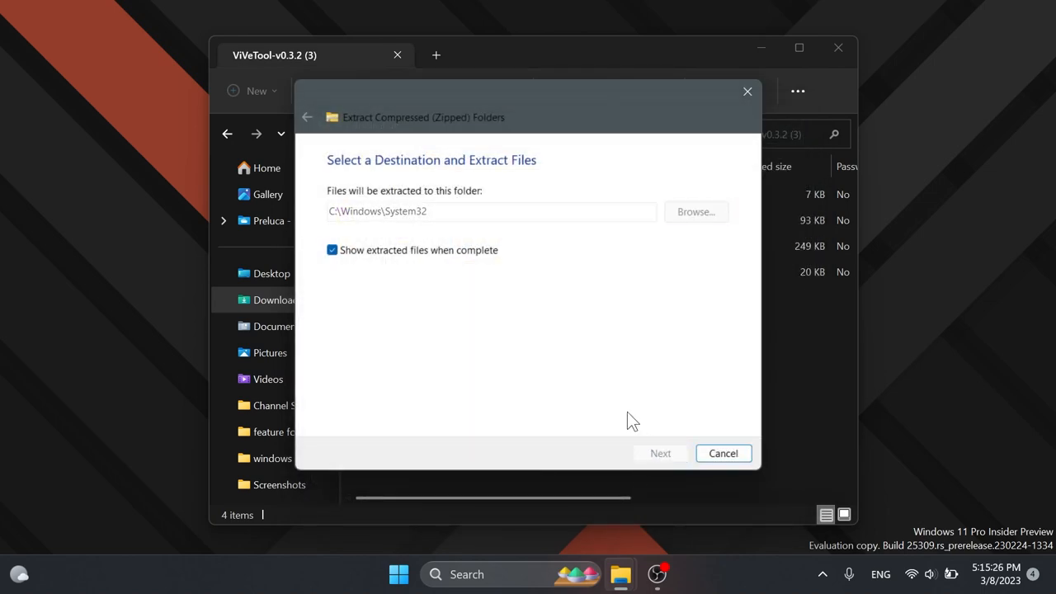
left_click(660, 453)
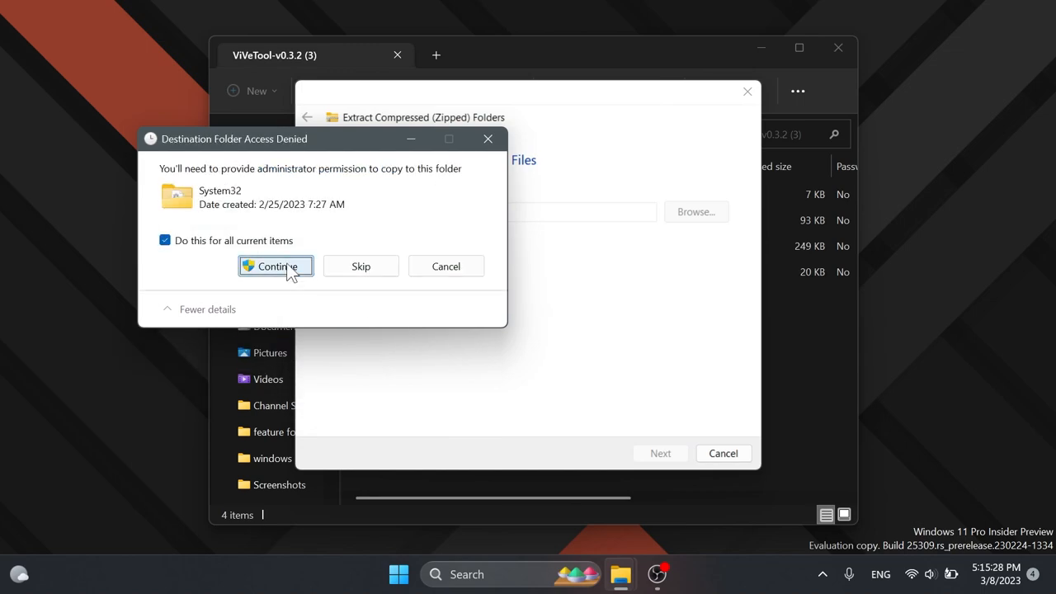
left_click(275, 265)
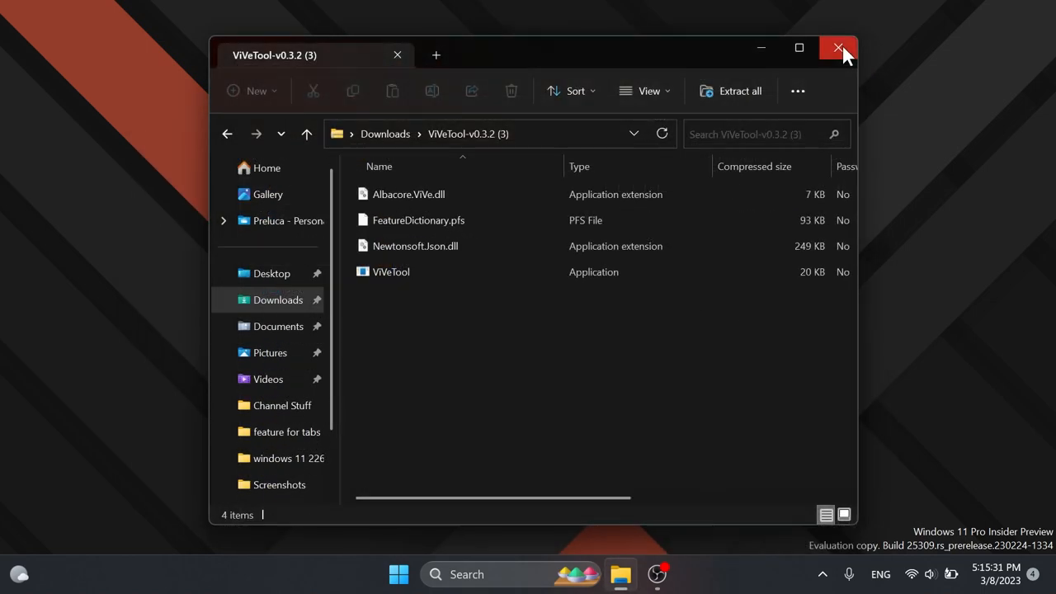
left_click(839, 48)
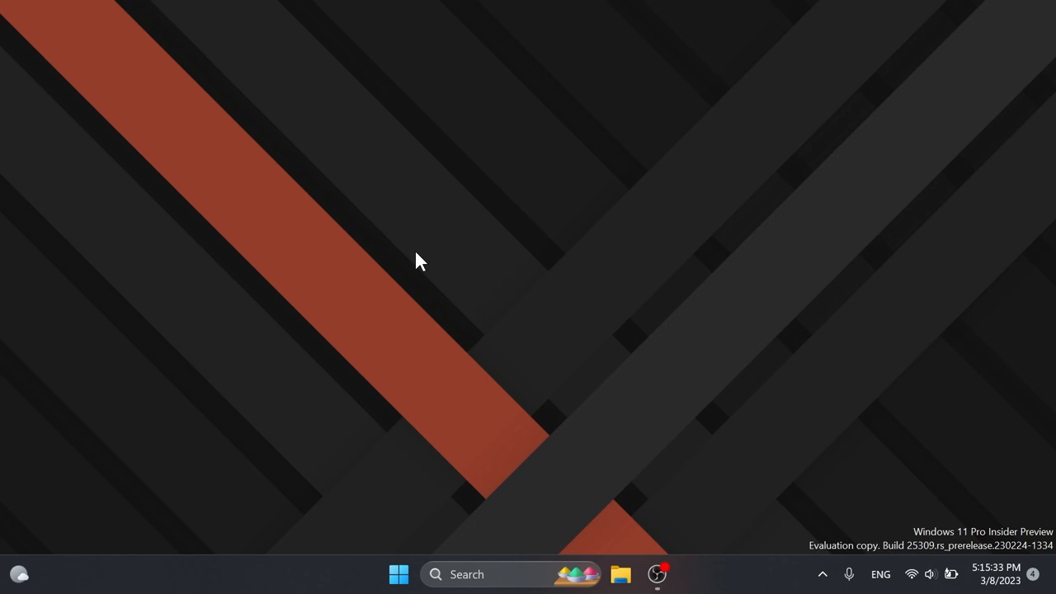
Step: Search for cmd and run Command Prompt as administrator
type("cmd")
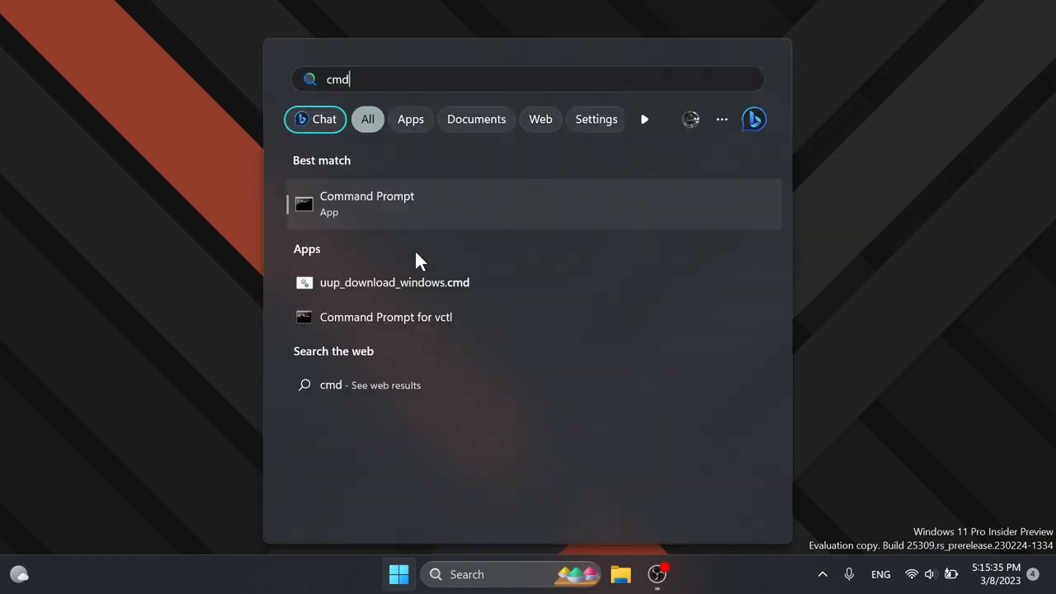
mouse_move(366, 213)
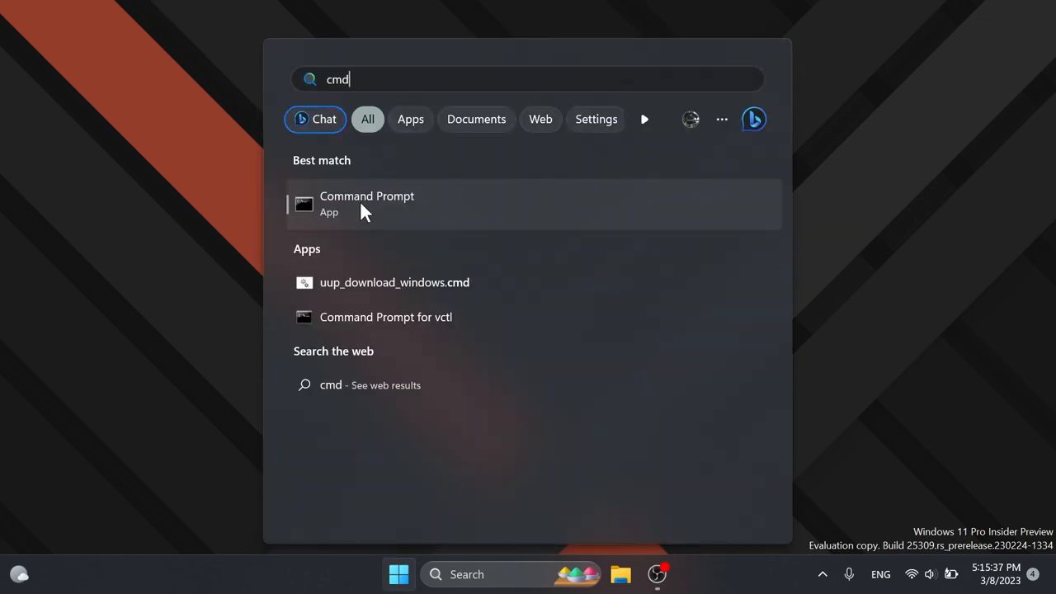
right_click(367, 204)
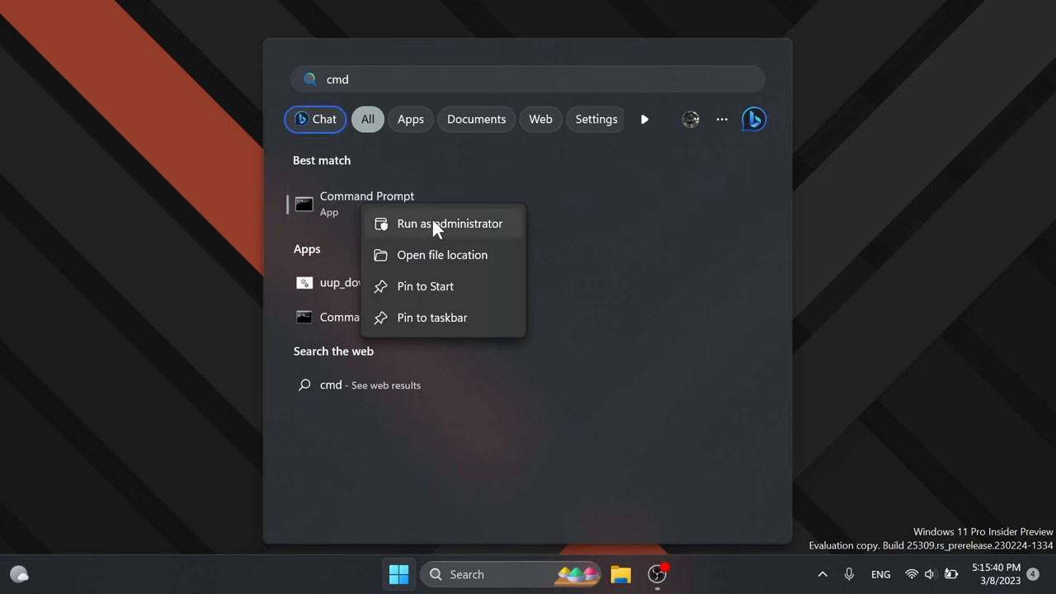
left_click(449, 224)
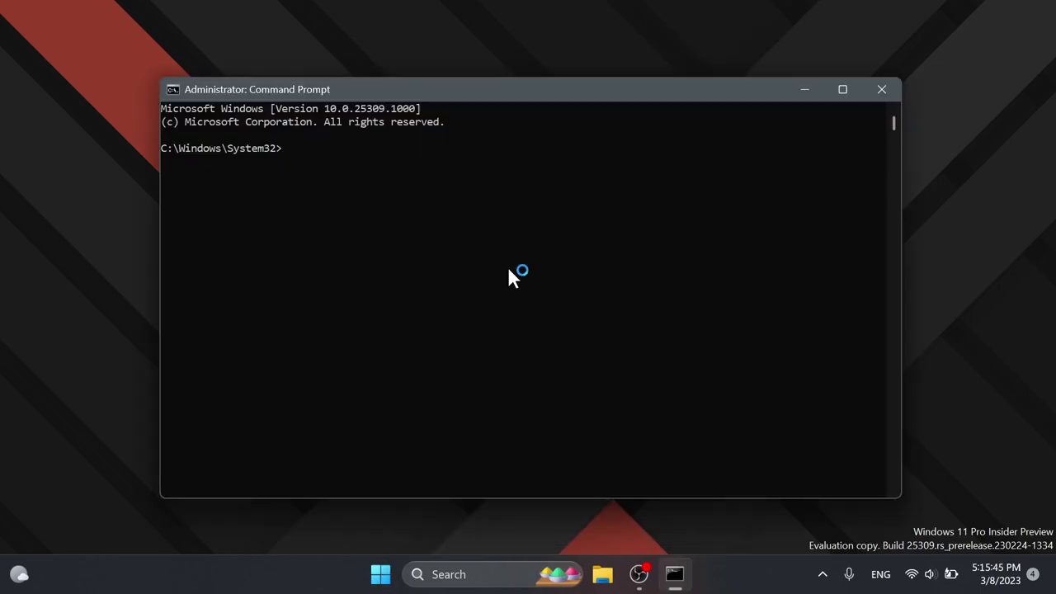
Step: Enable feature IDs 41040327, 40729001, 40731912, 41969252 and 42922424 with vivetool, then close the console
left_click_drag(528, 89, 441, 92)
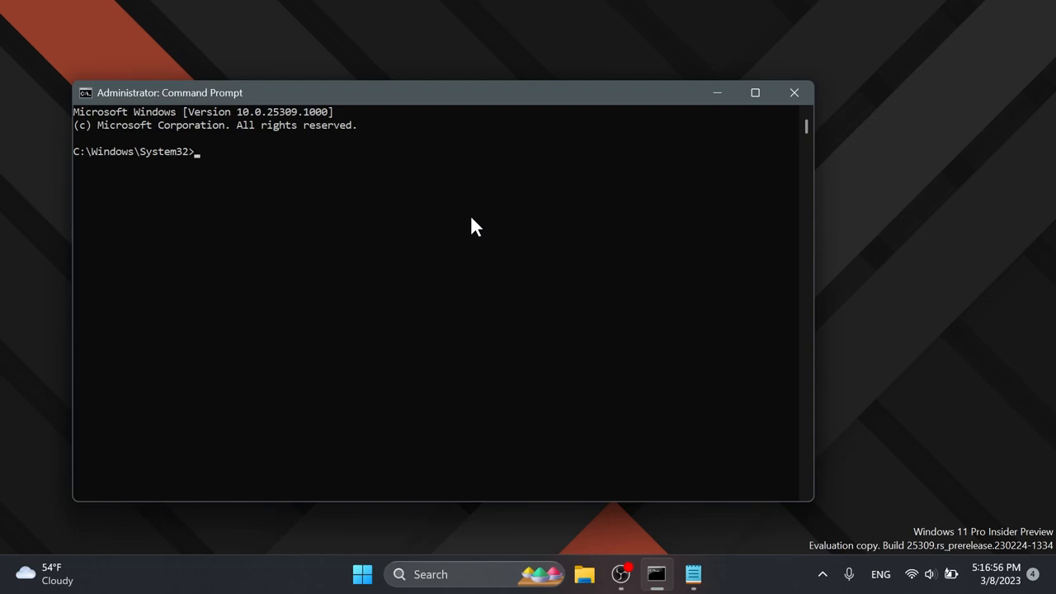
mouse_move(660, 477)
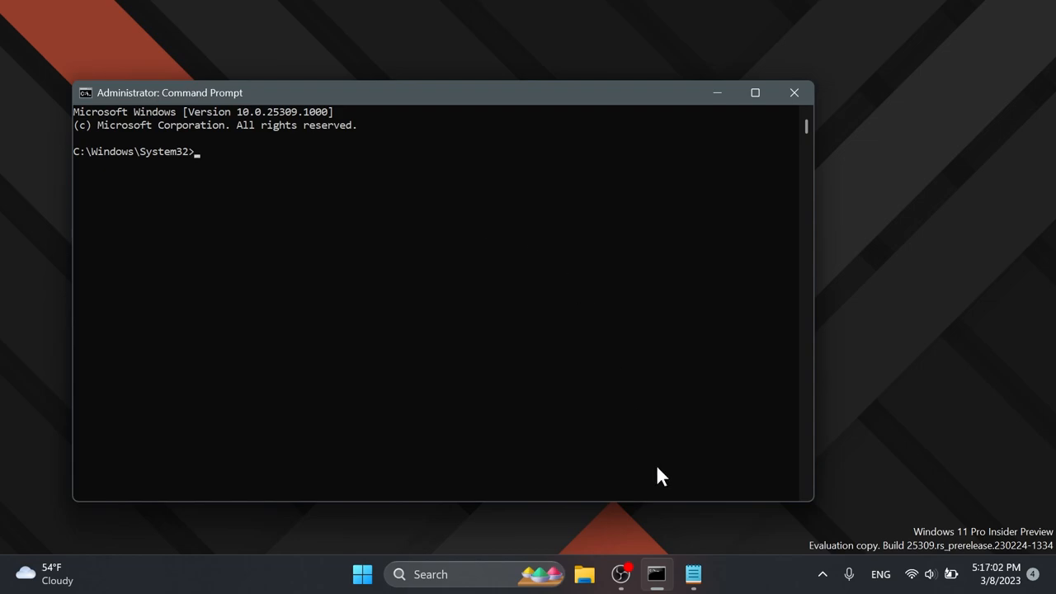
left_click(693, 574)
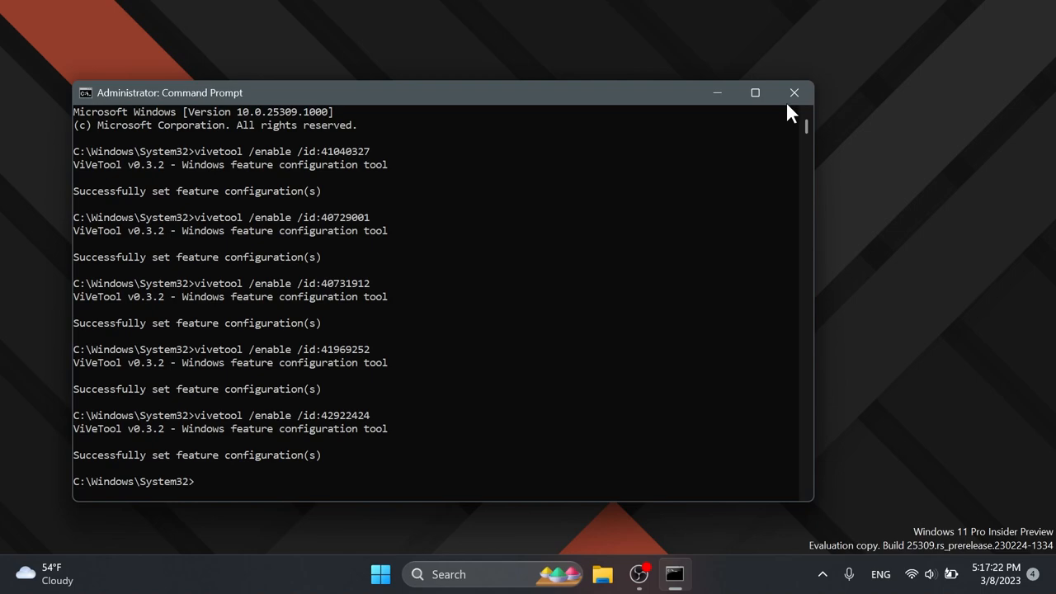
left_click(794, 93)
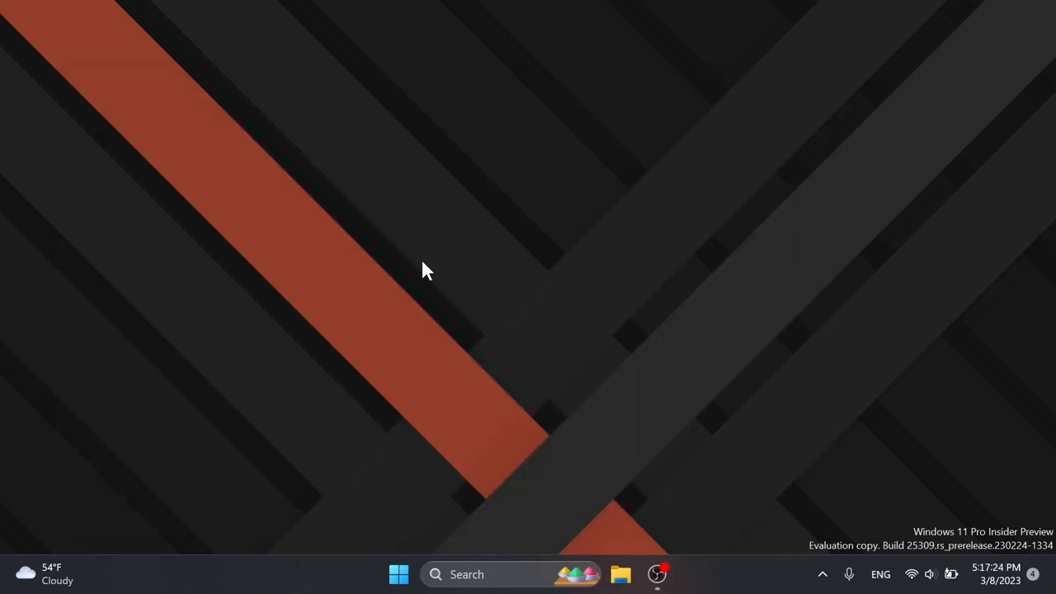
Step: Launch File Explorer from the taskbar to look for the new Gallery
left_click(620, 575)
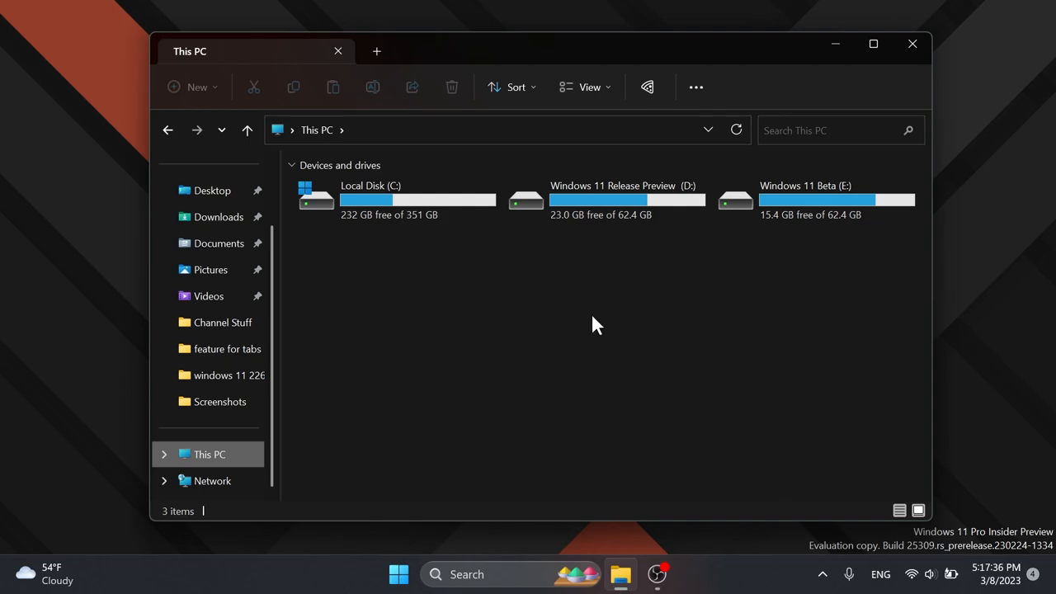
mouse_move(648, 86)
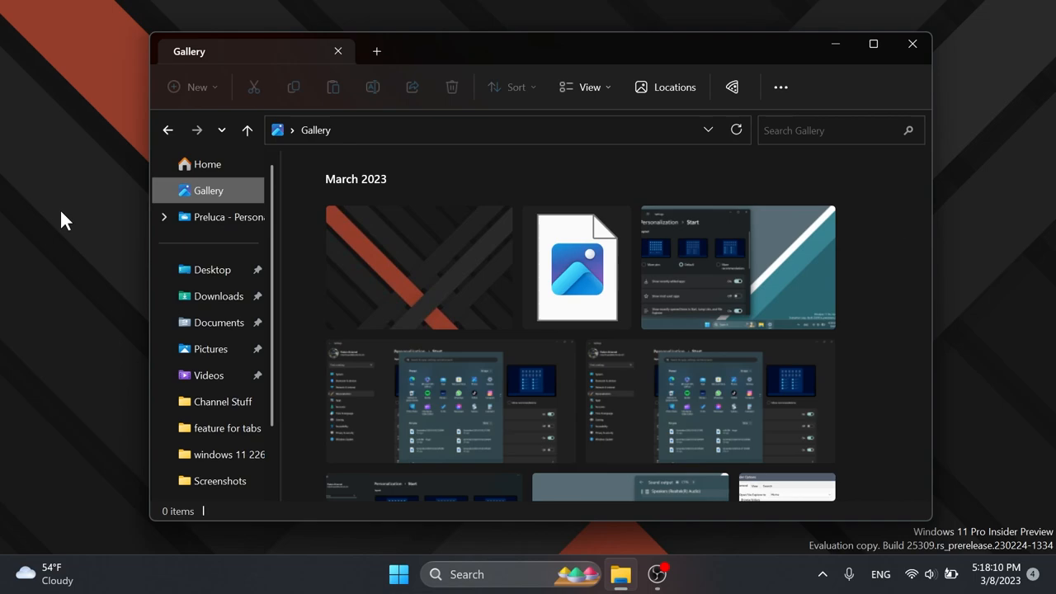
mouse_move(369, 197)
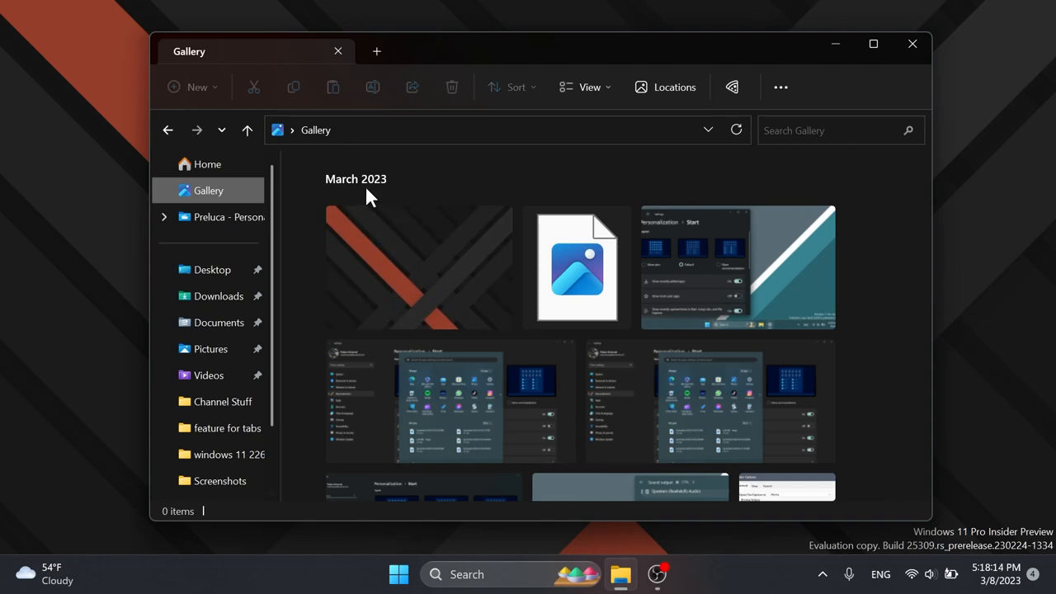
scroll("down", 3)
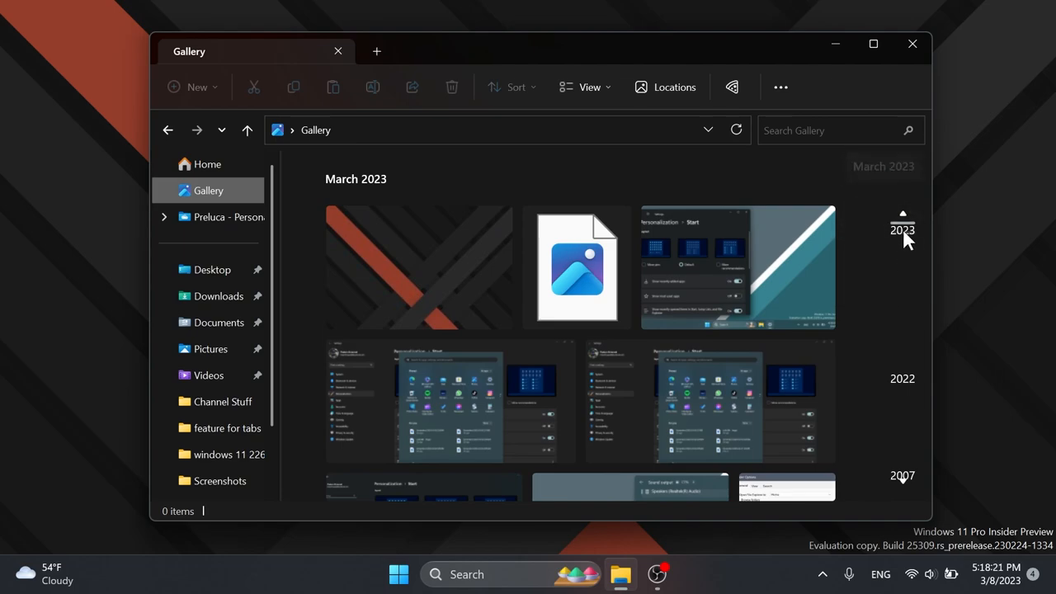
mouse_move(858, 326)
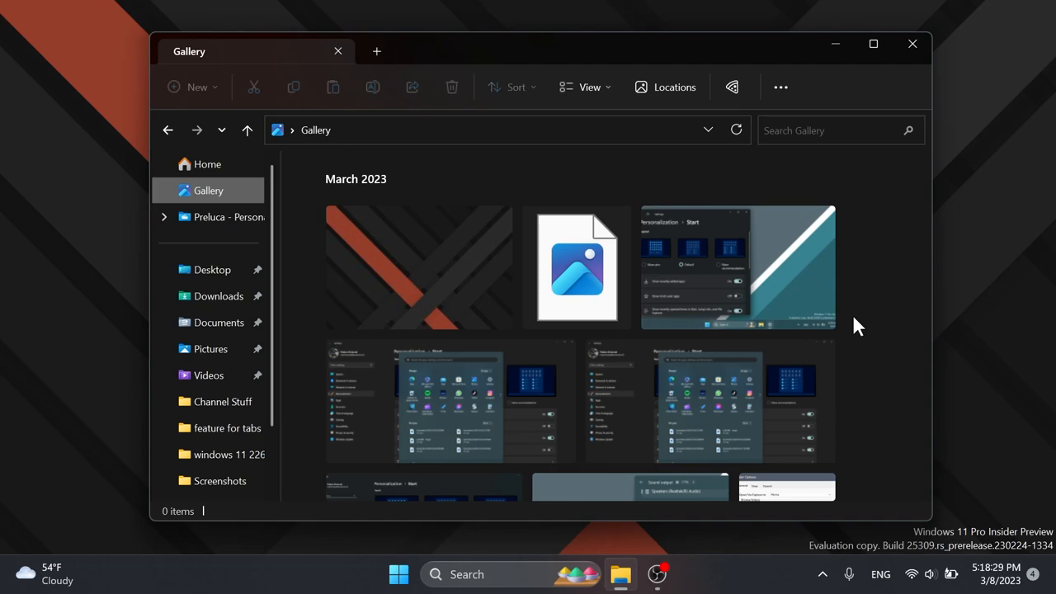
mouse_move(898, 261)
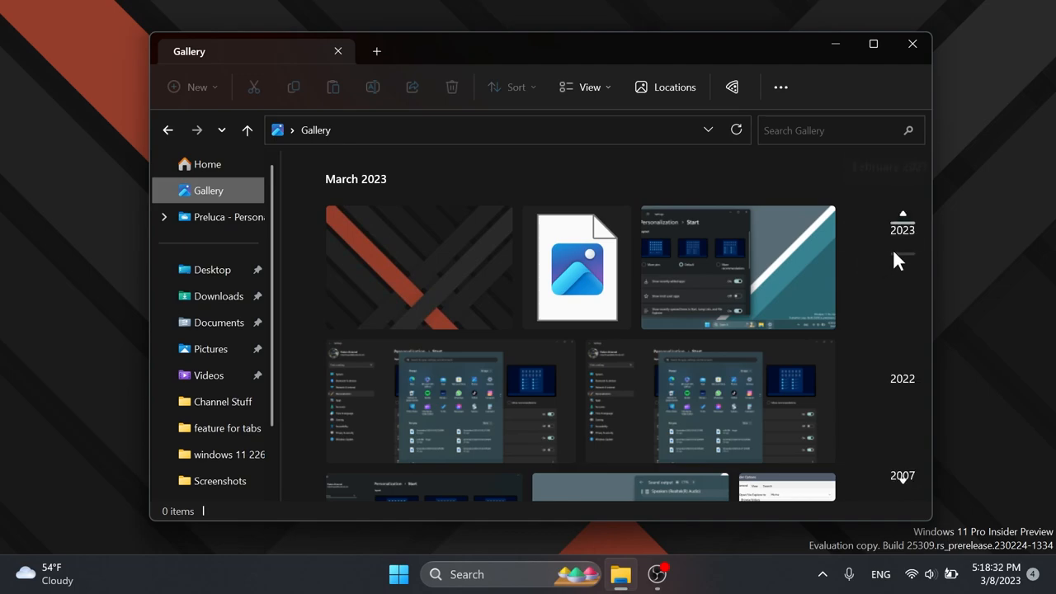
mouse_move(903, 296)
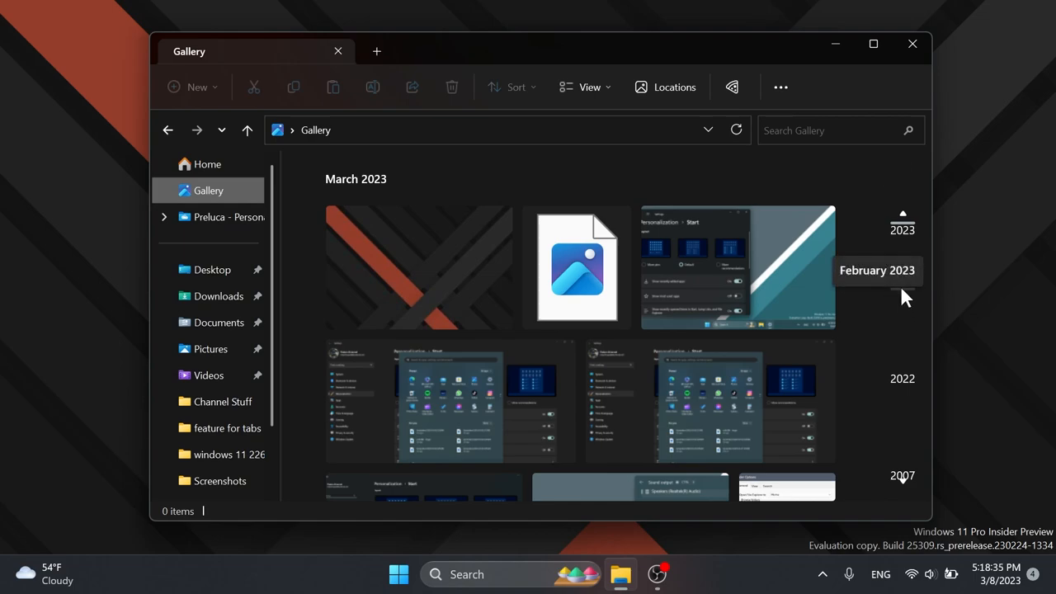
mouse_move(866, 302)
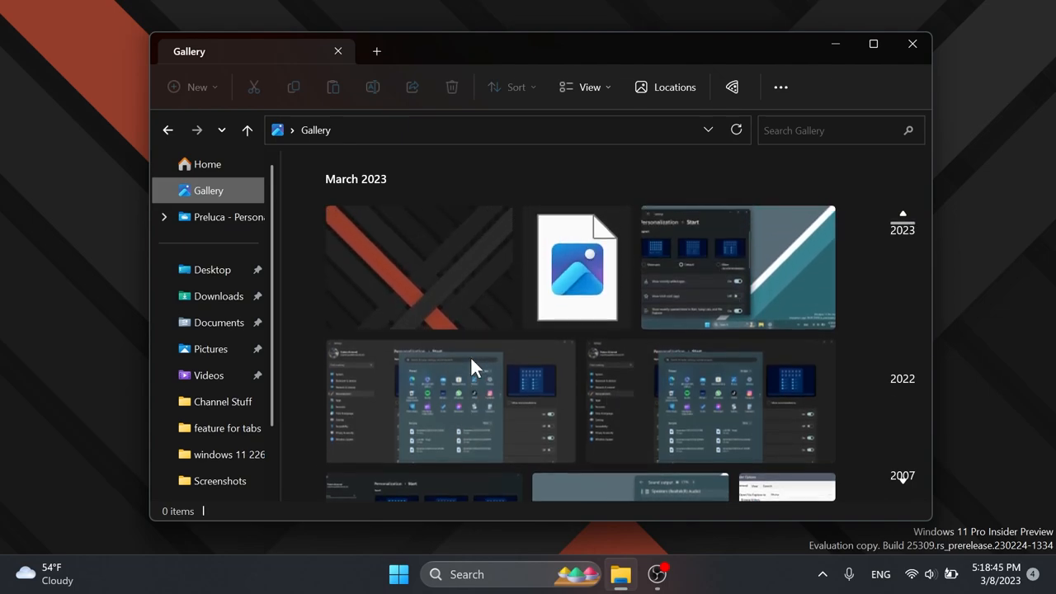
mouse_move(891, 321)
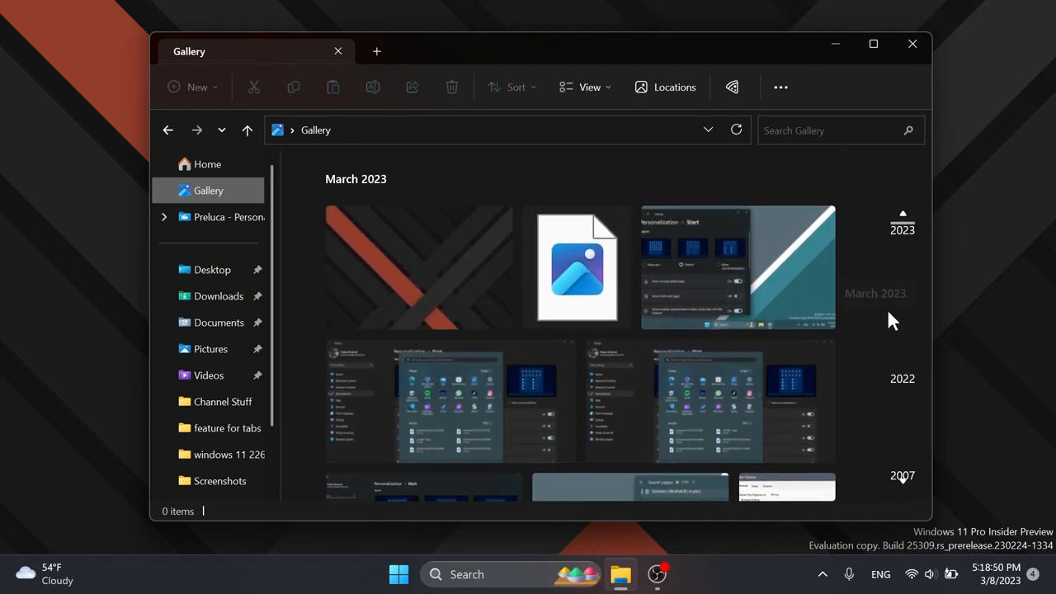
scroll("down", 3)
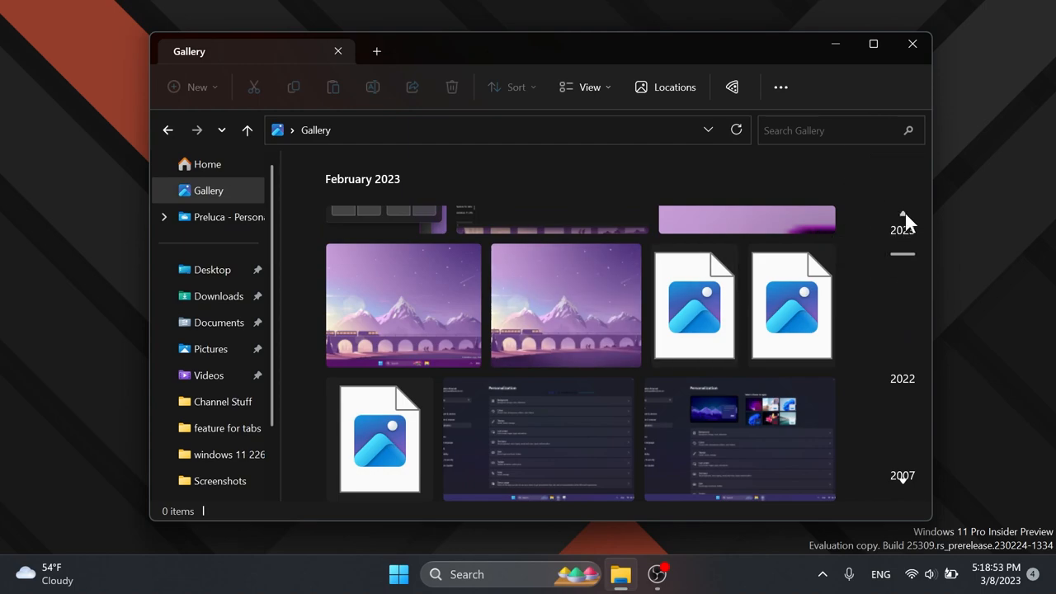
scroll("up", 3)
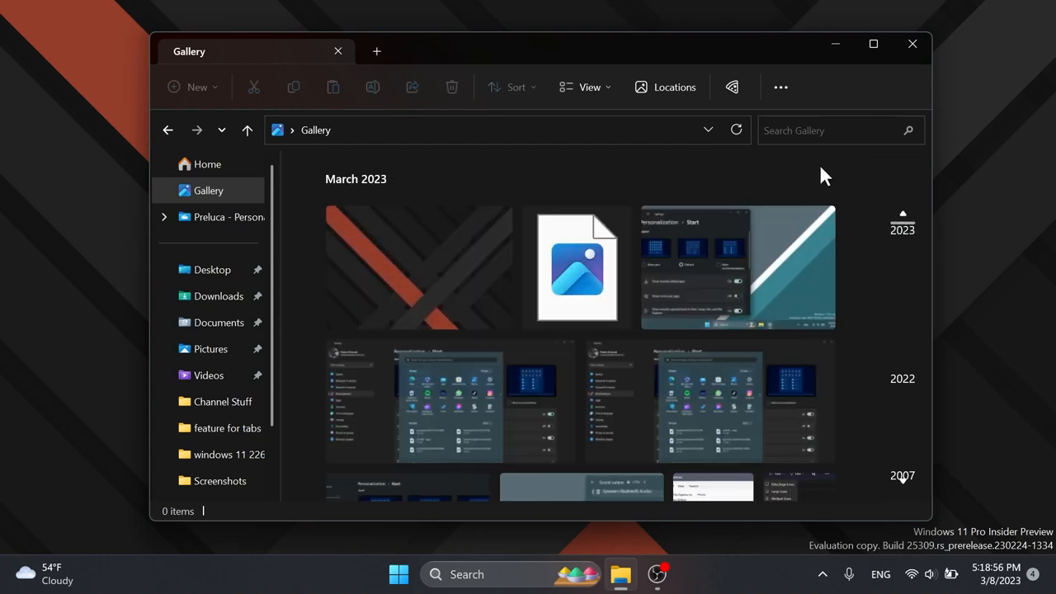
mouse_move(811, 188)
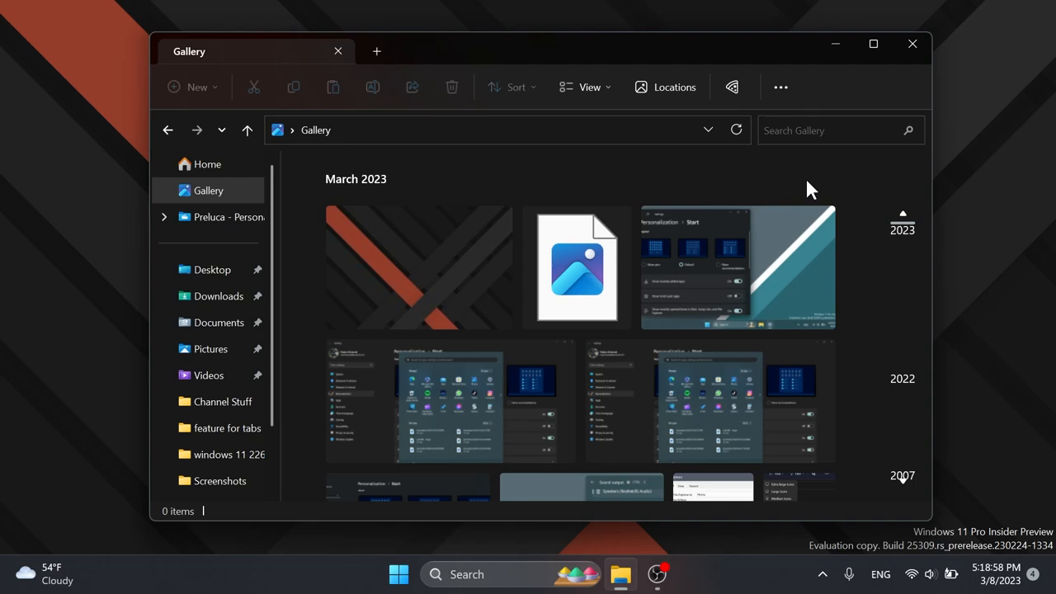
mouse_move(668, 87)
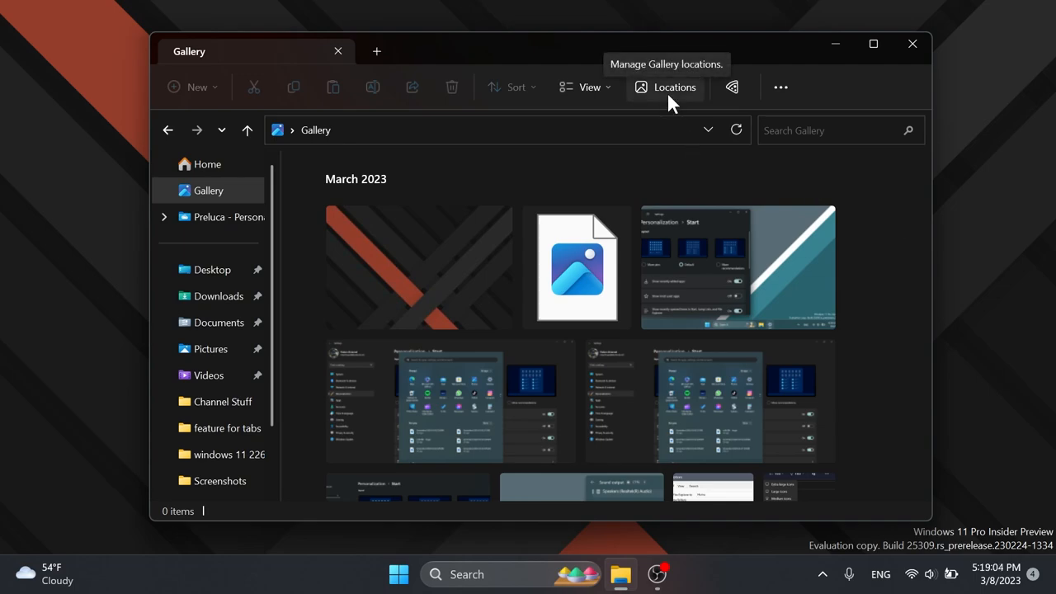
left_click(666, 87)
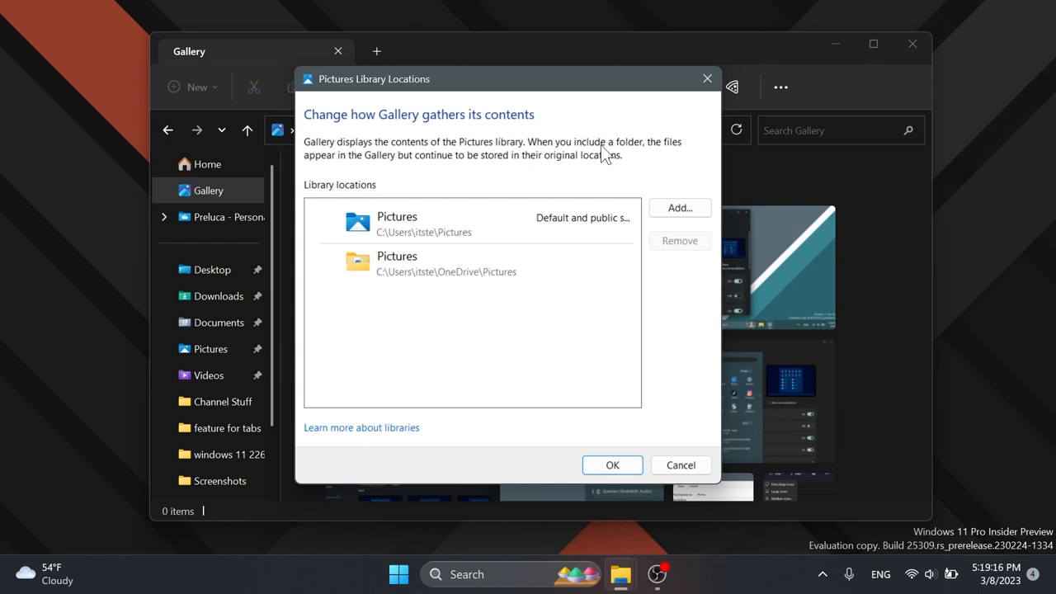
mouse_move(429, 163)
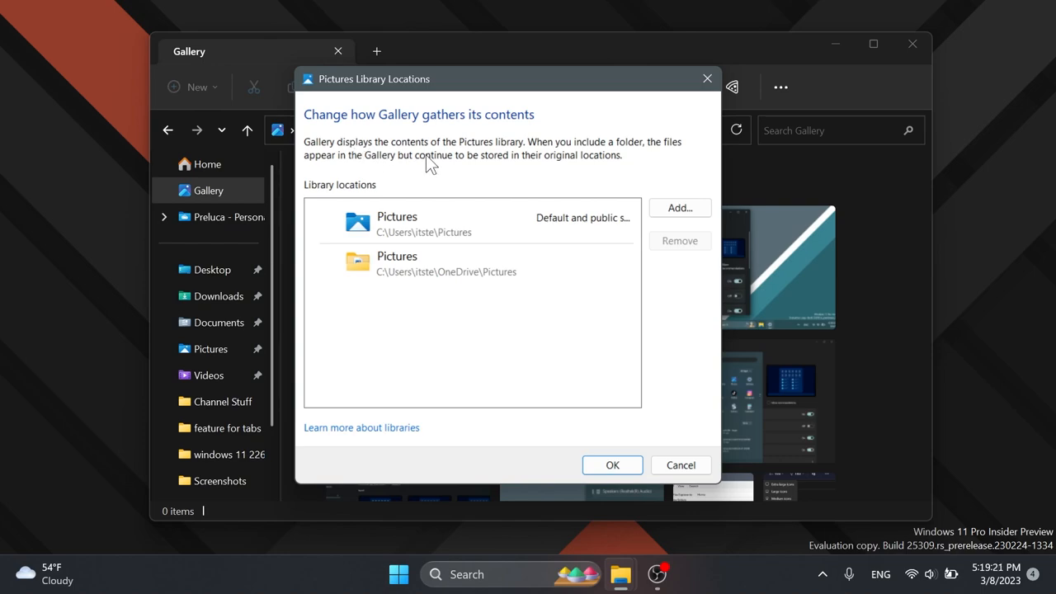
mouse_move(657, 146)
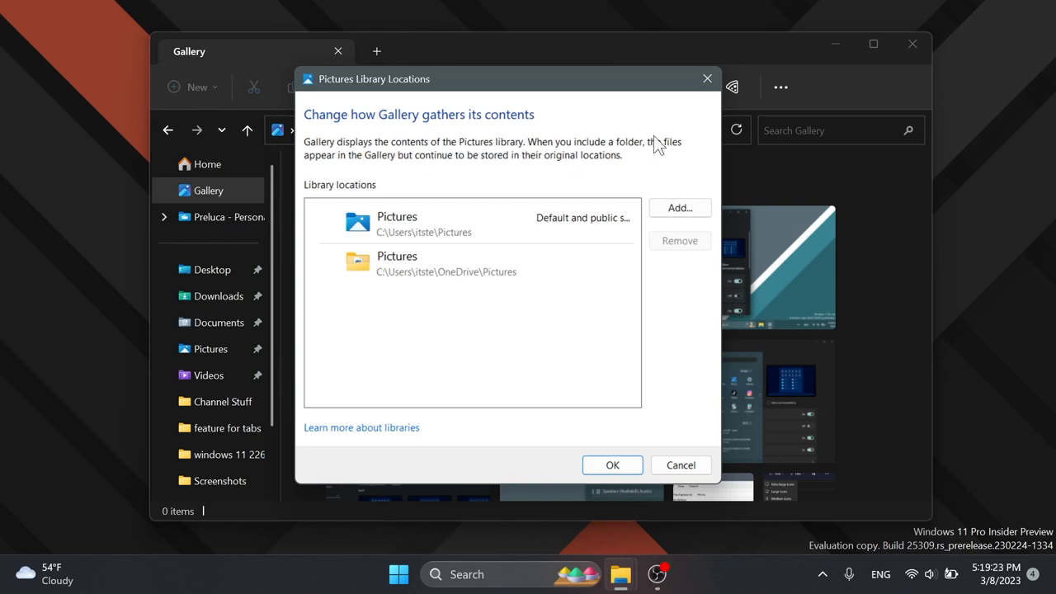
mouse_move(487, 173)
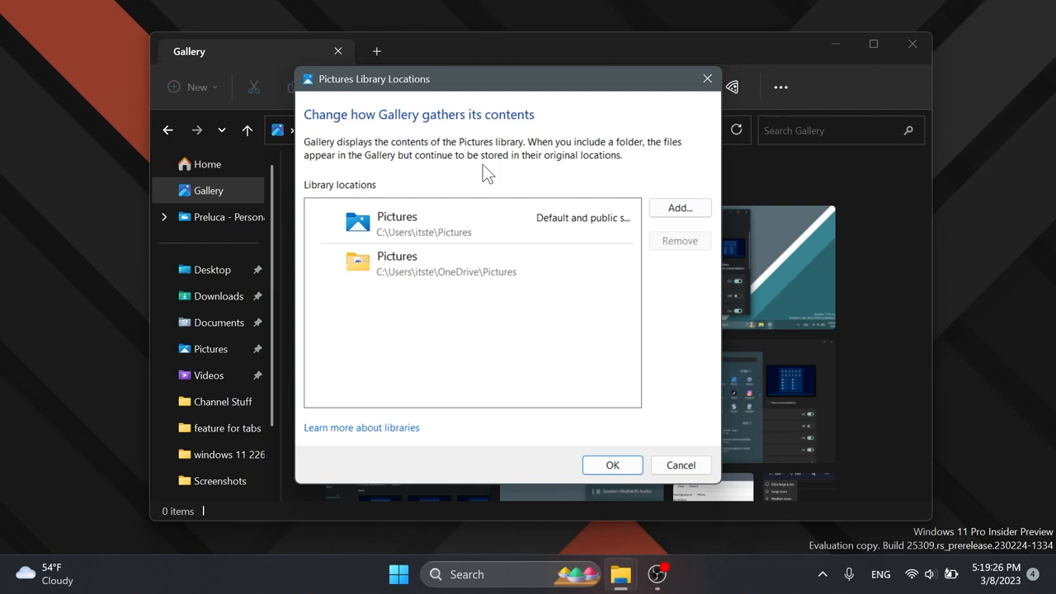
mouse_move(575, 124)
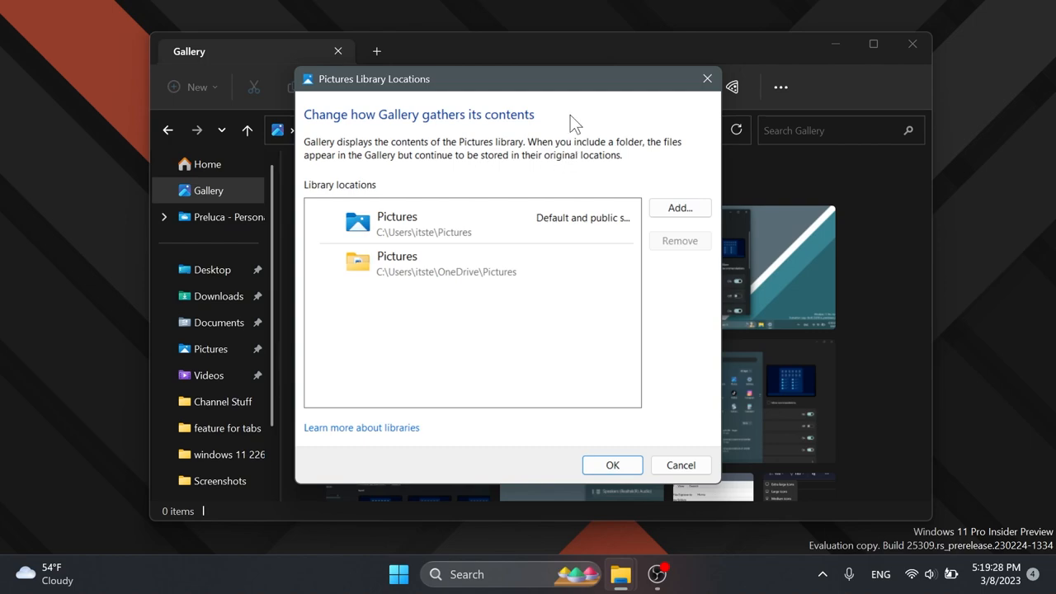
left_click(679, 207)
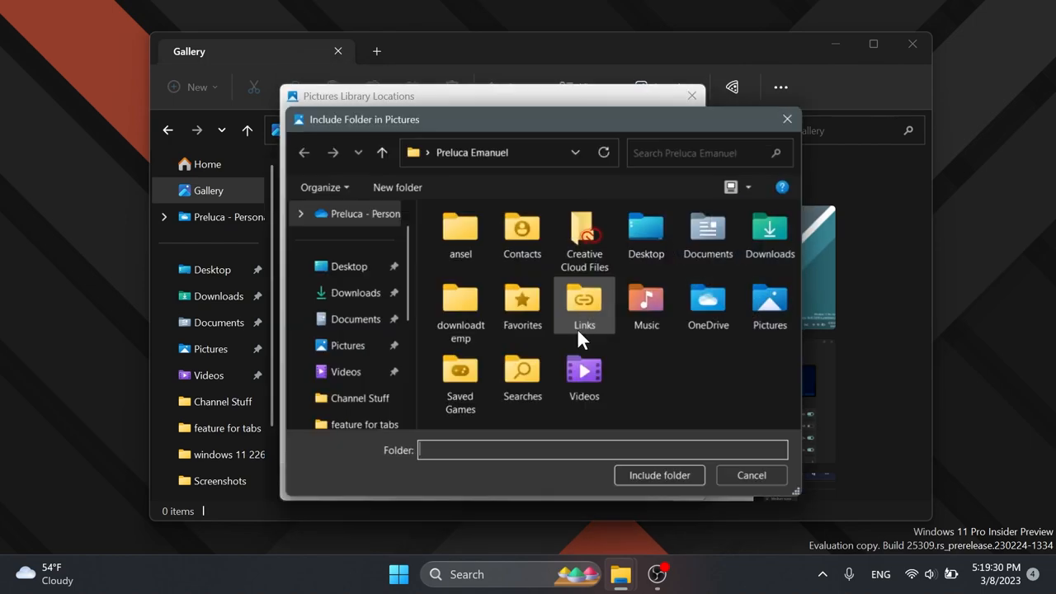
left_click(751, 474)
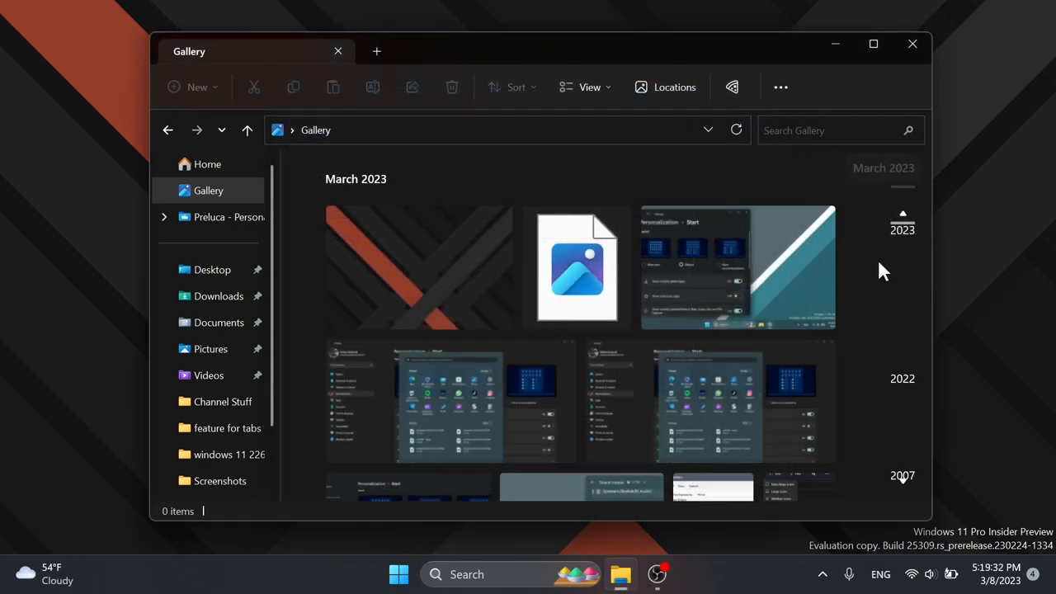
mouse_move(615, 176)
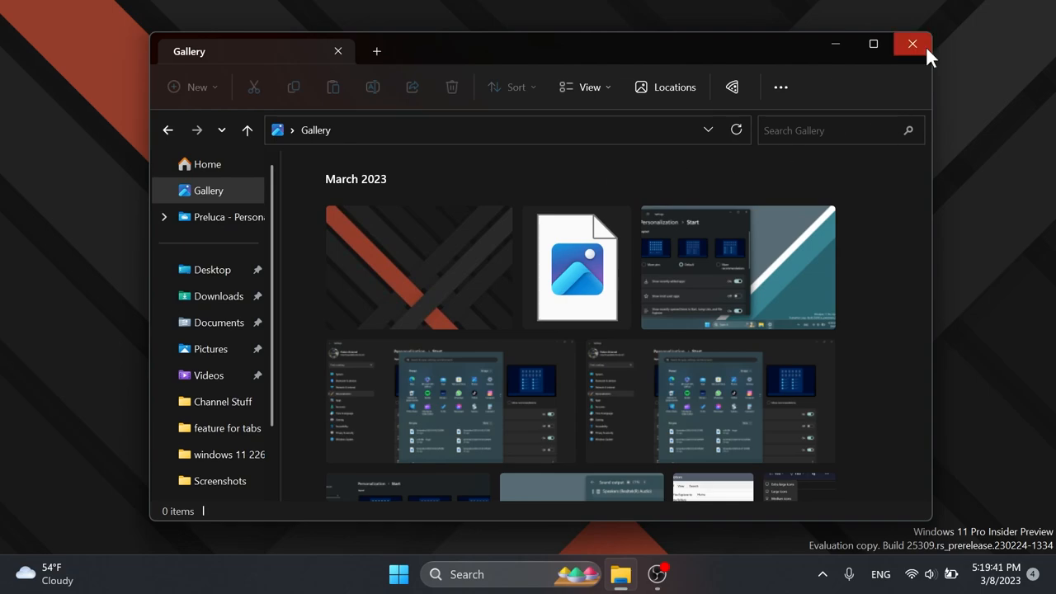
Step: Close the File Explorer Gallery window
left_click(912, 44)
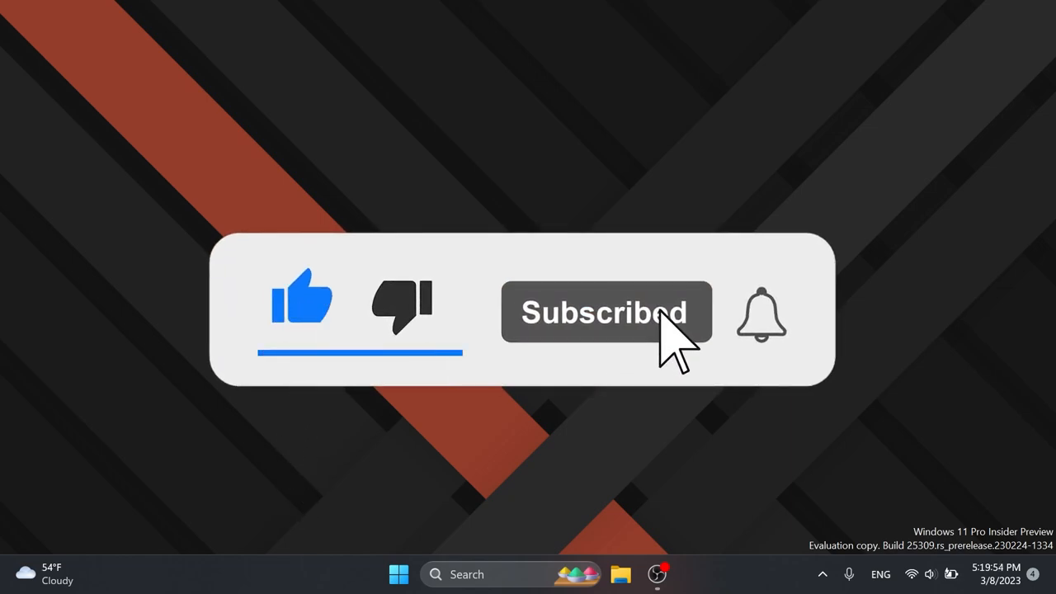
left_click(760, 316)
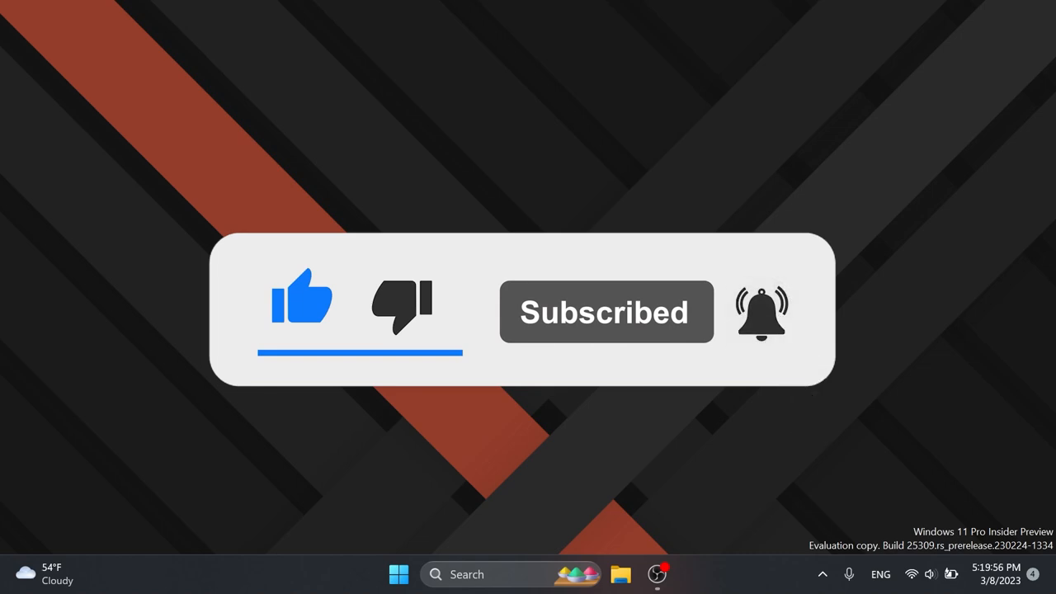